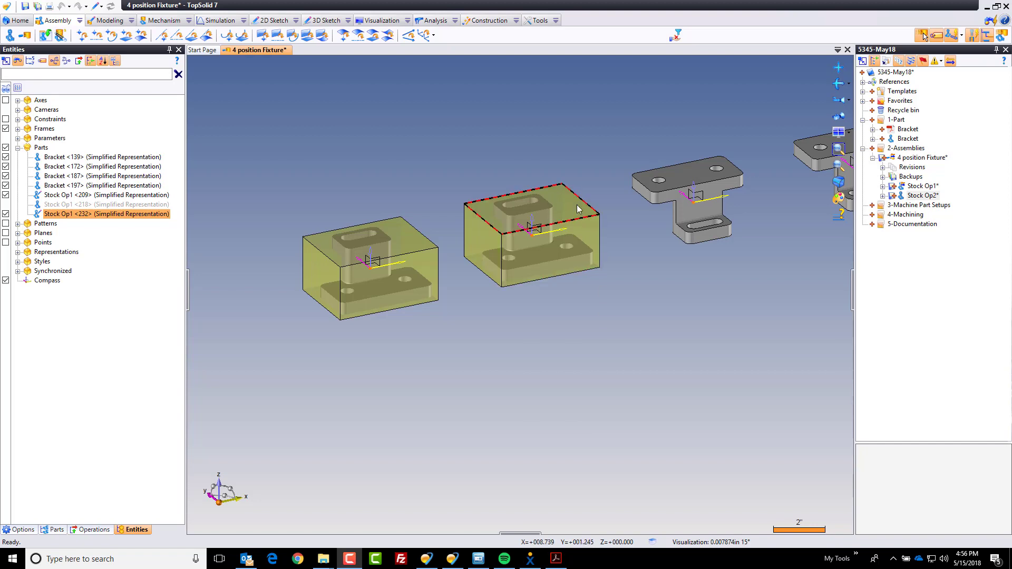
pyautogui.moveTo(570, 212)
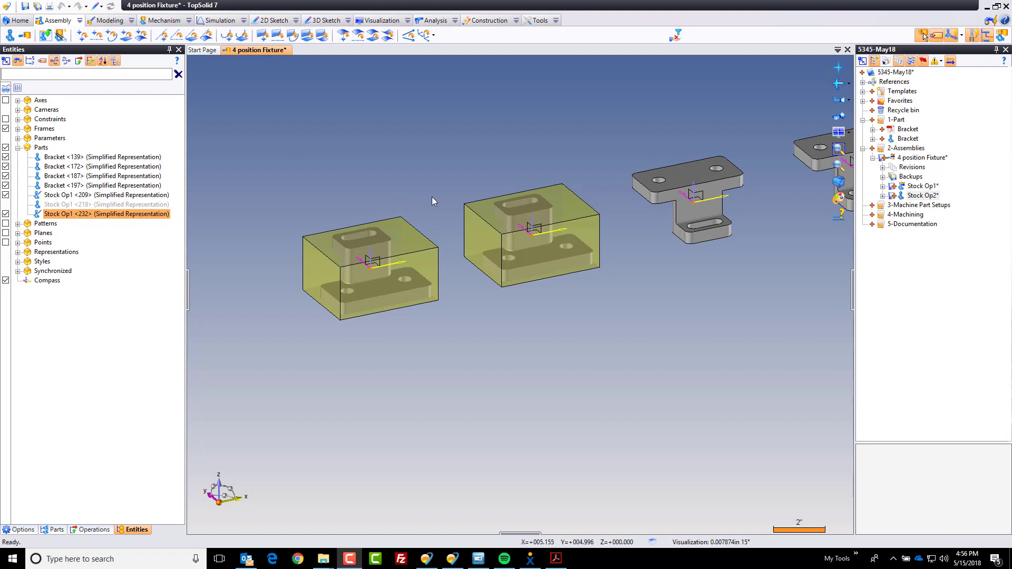
pyautogui.moveTo(403, 218)
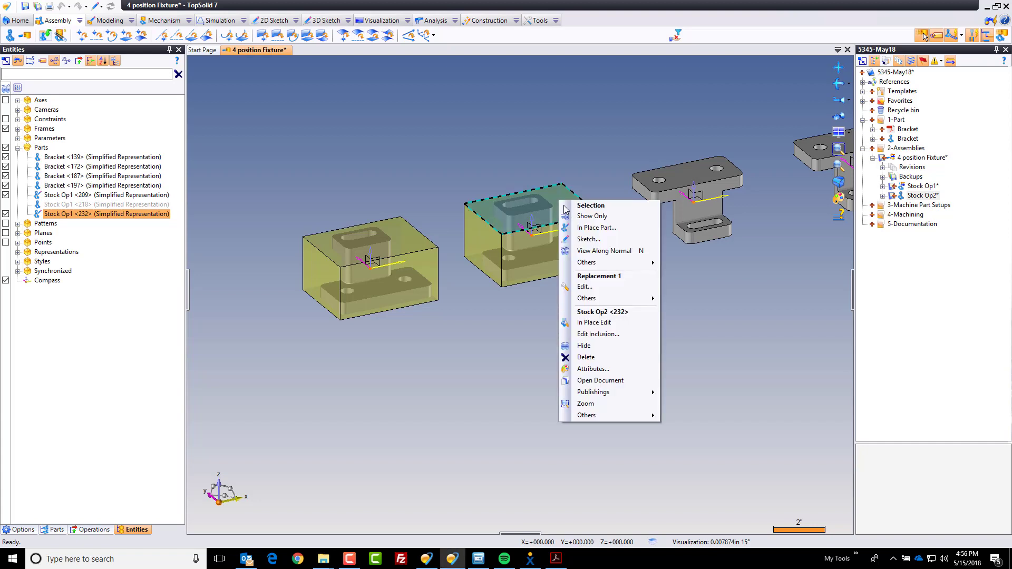
pyautogui.moveTo(594, 322)
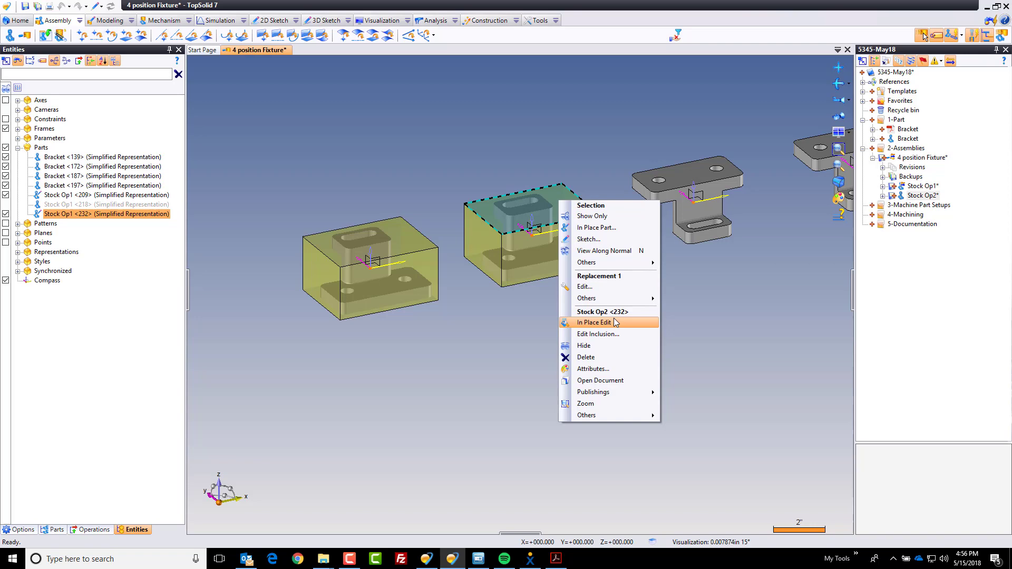
# Step: Open the Stock Op2 block for In Place Edit from its context menu
pyautogui.click(592, 322)
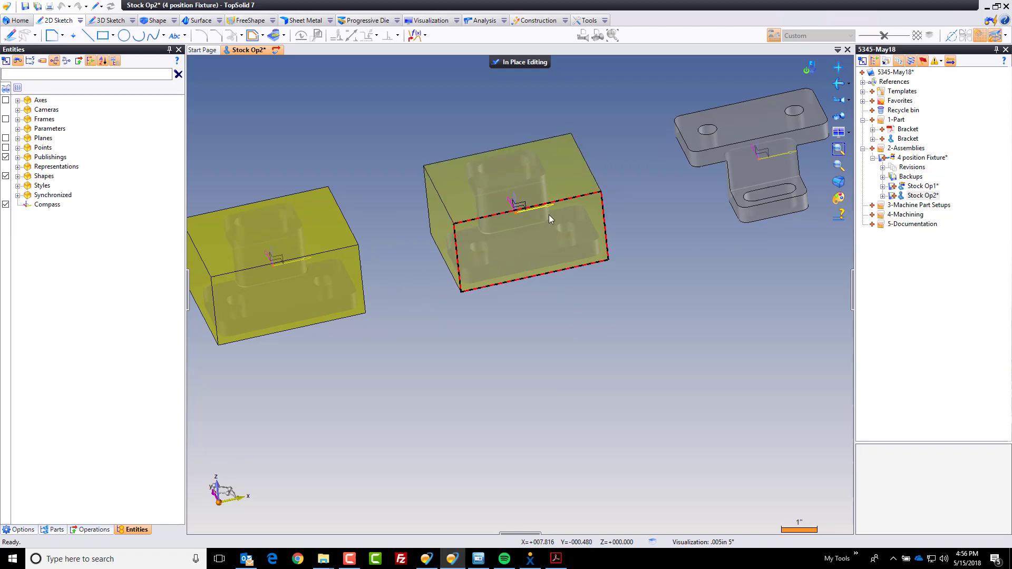
pyautogui.moveTo(549, 238)
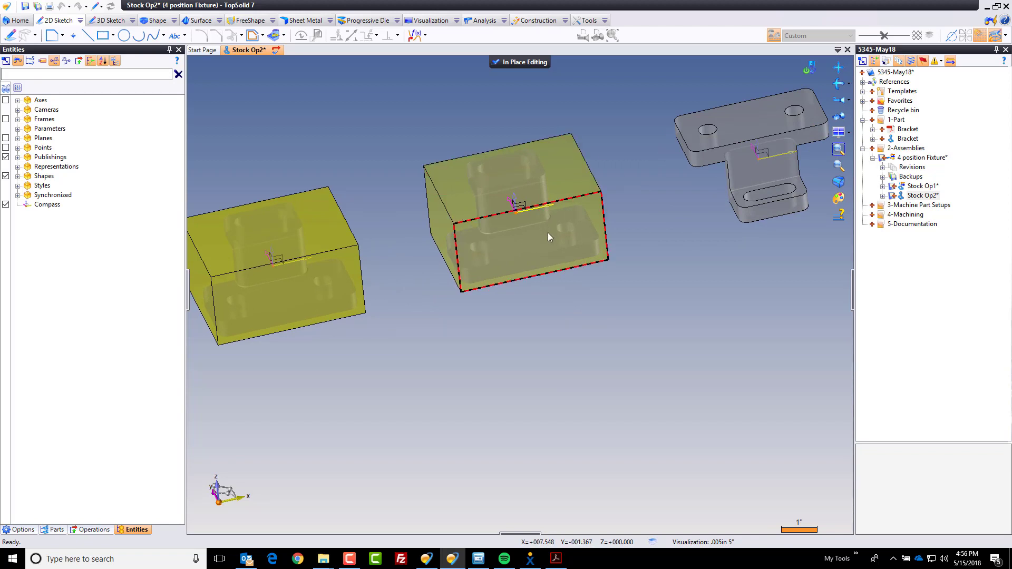
pyautogui.moveTo(520, 244)
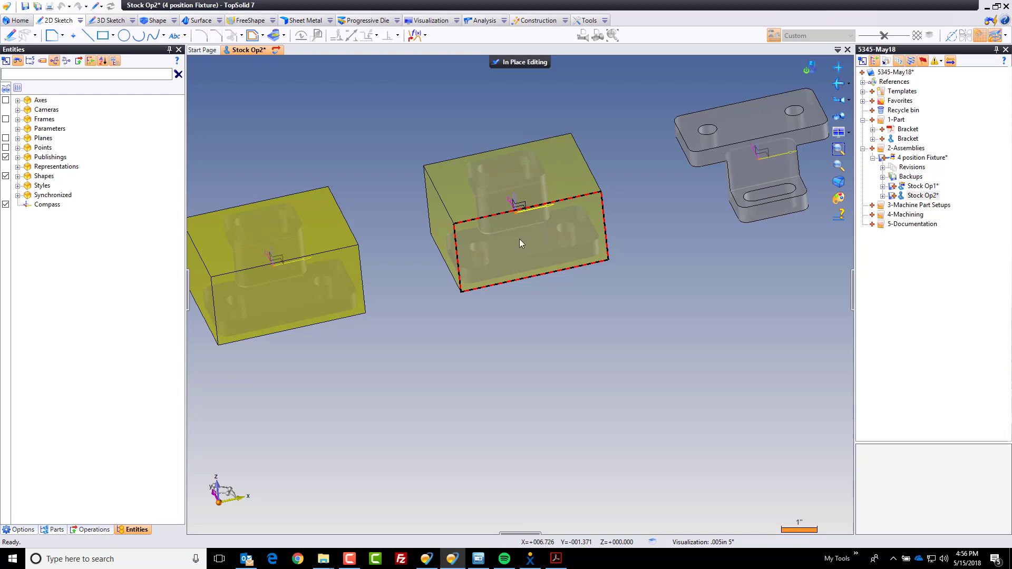
# Step: Project the upright outline onto the front face, delete the top arcs, extend edge to top
pyautogui.click(516, 242)
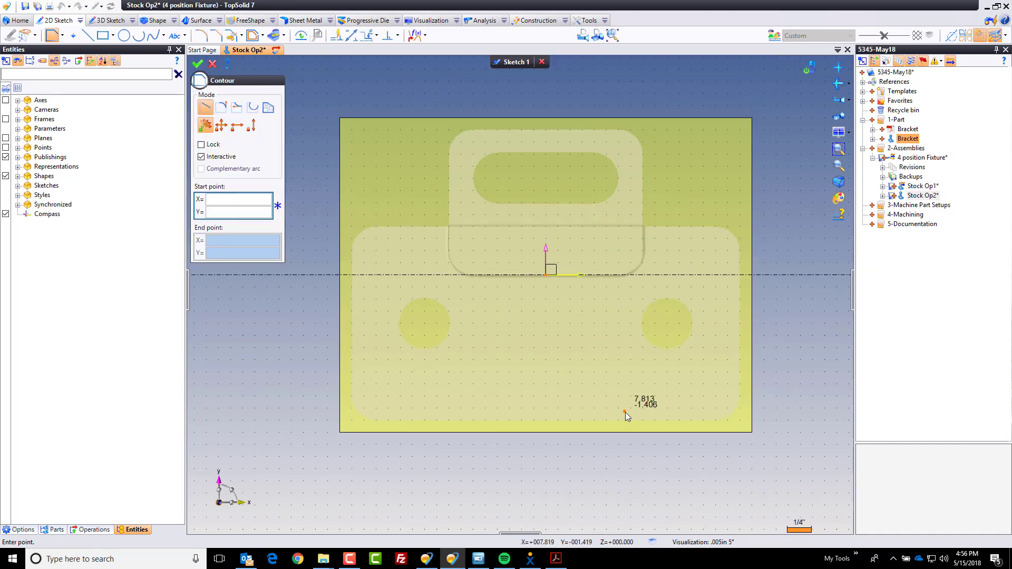
pyautogui.moveTo(613, 397)
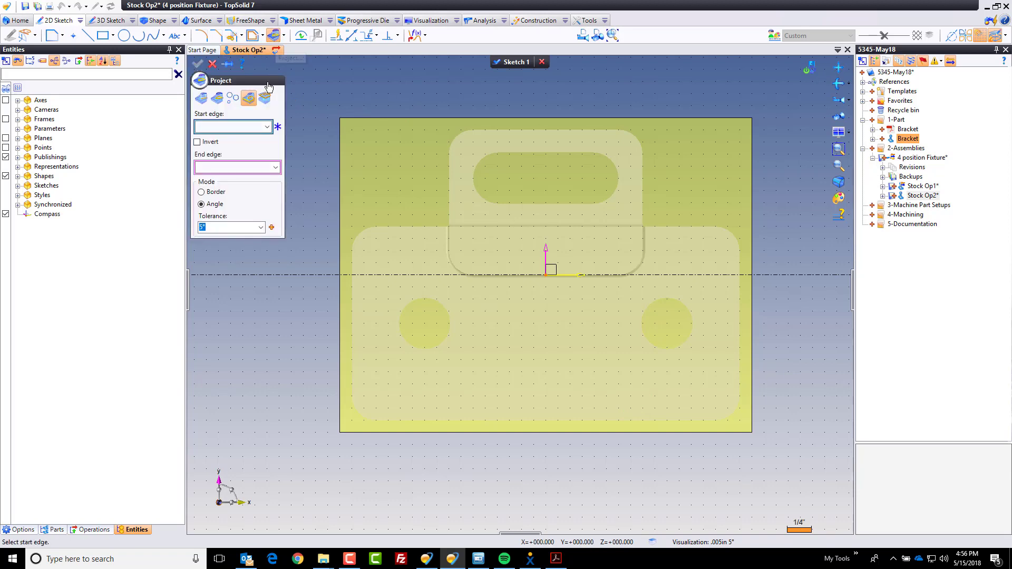
pyautogui.click(451, 161)
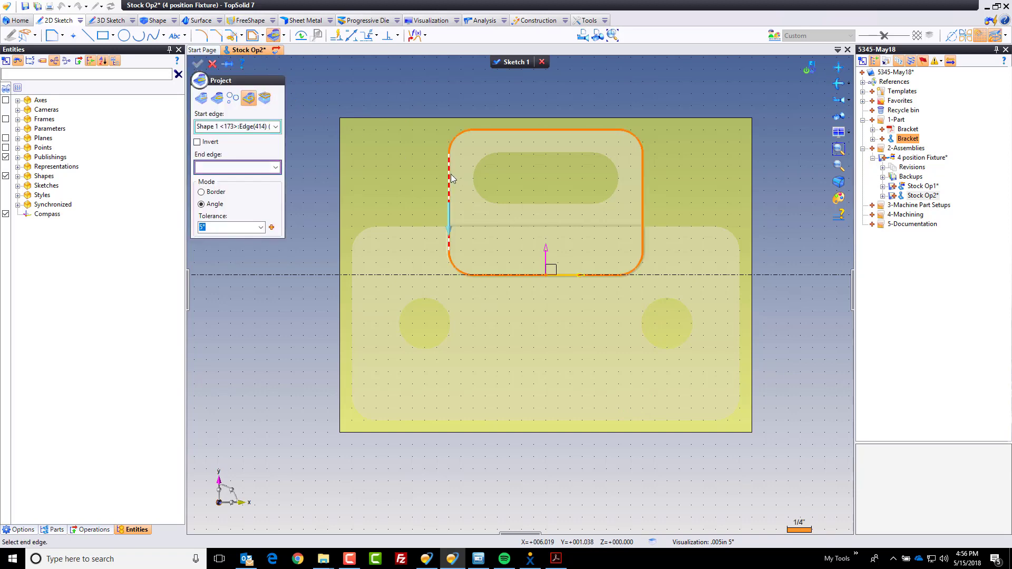
pyautogui.click(197, 63)
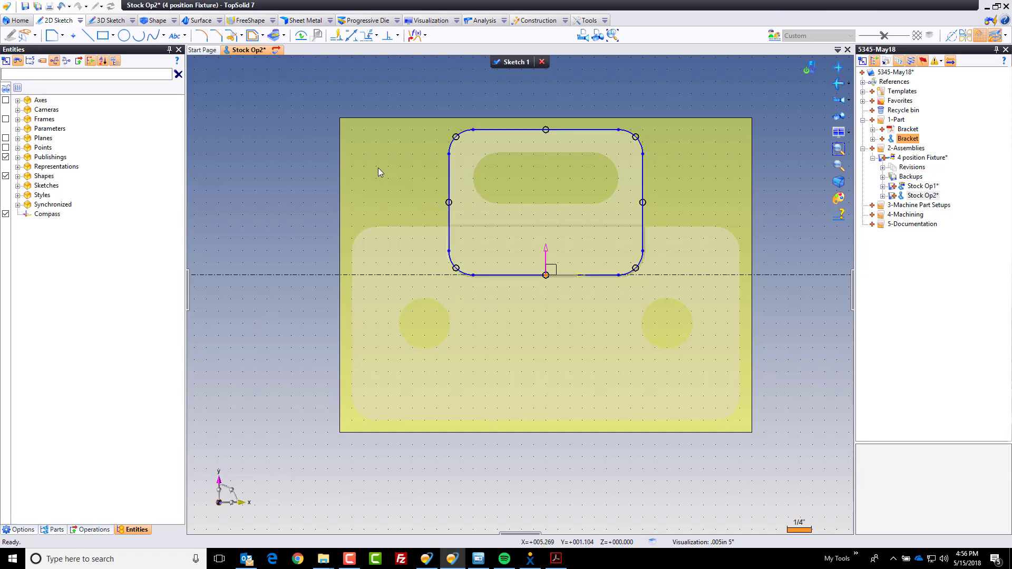
pyautogui.moveTo(425, 109)
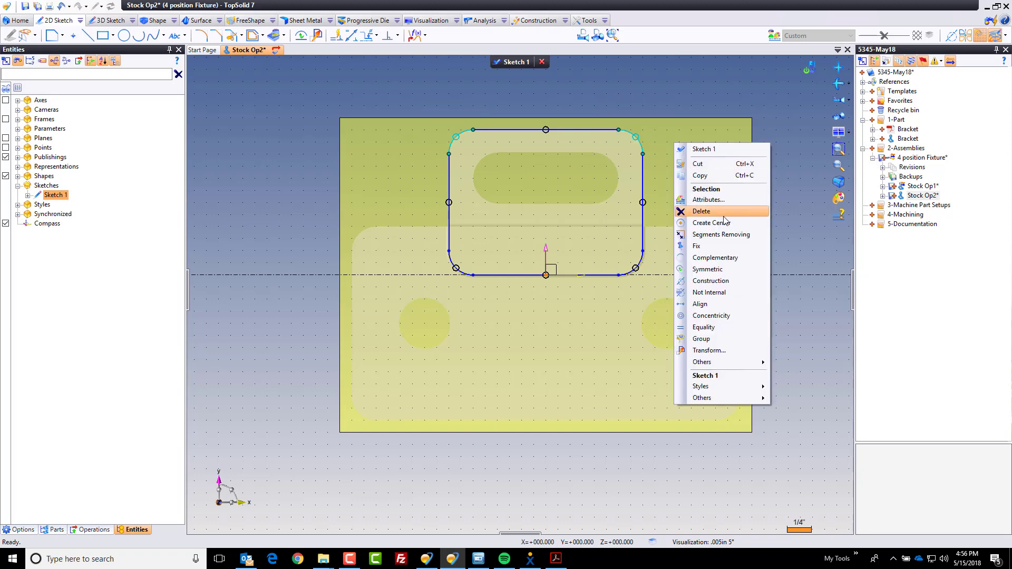
pyautogui.click(701, 211)
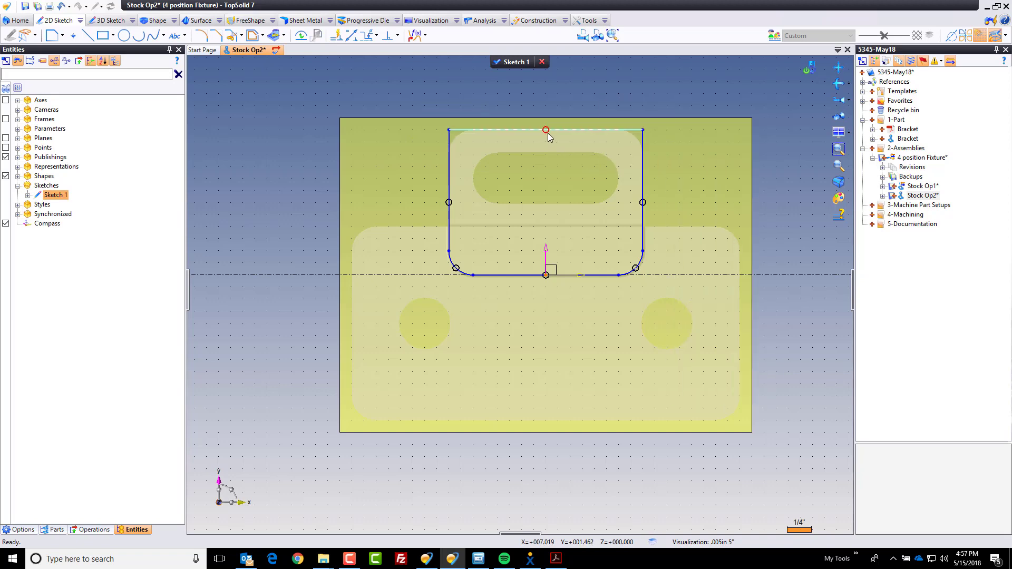
pyautogui.click(546, 131)
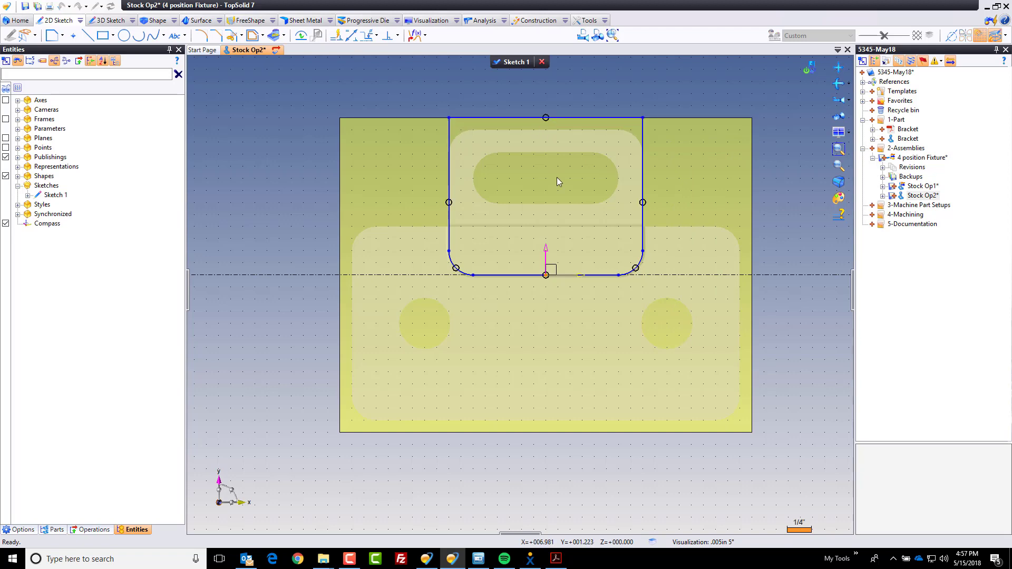
pyautogui.moveTo(663, 198)
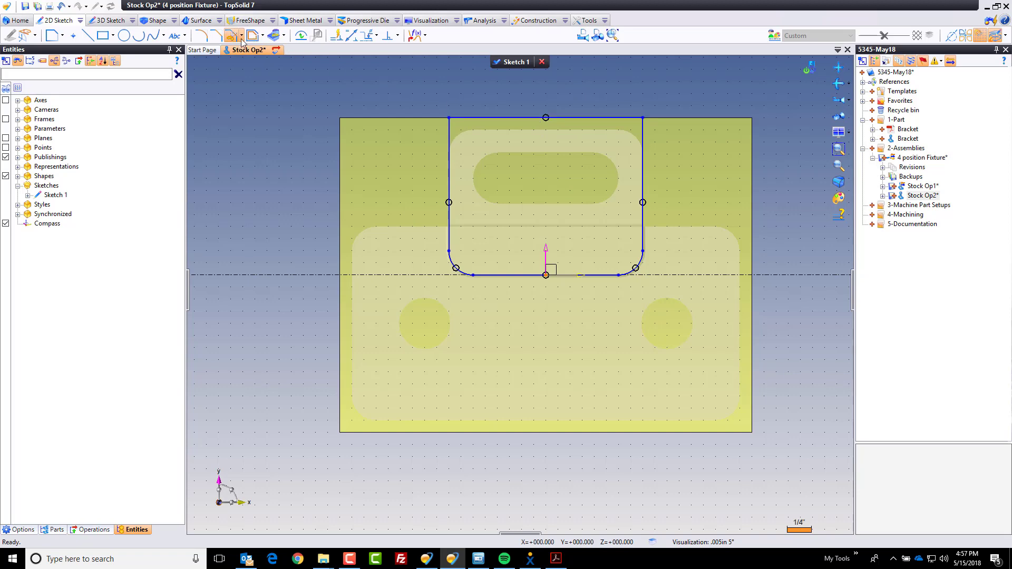
# Step: Offset the block outline and pocket Through around the upright profile
pyautogui.click(239, 36)
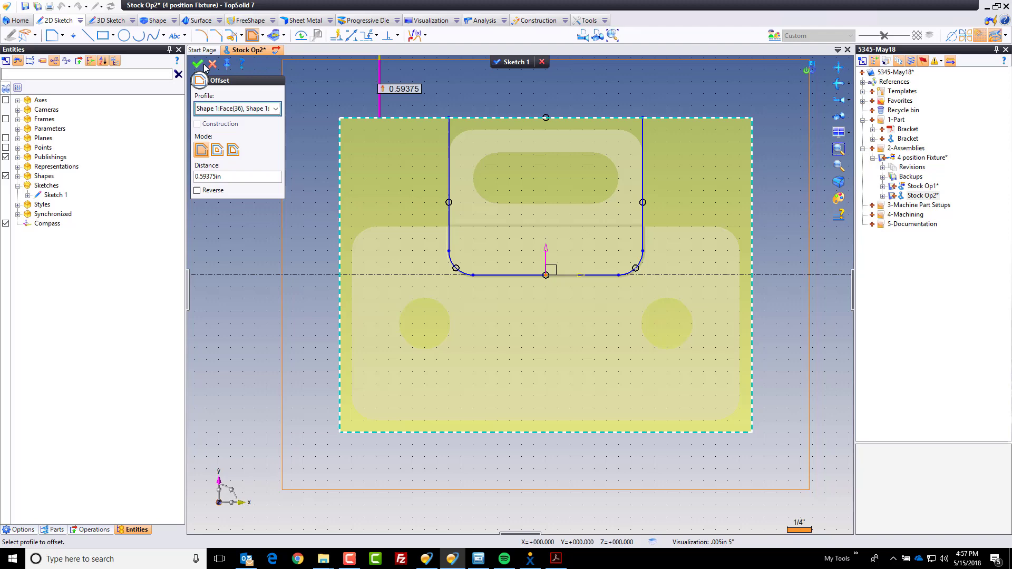
pyautogui.click(197, 64)
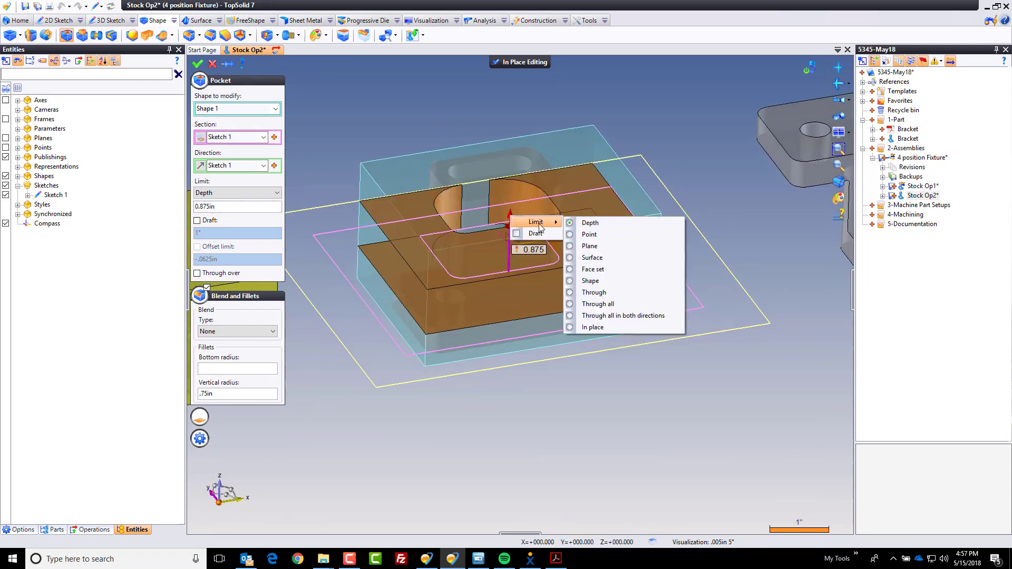
pyautogui.click(593, 292)
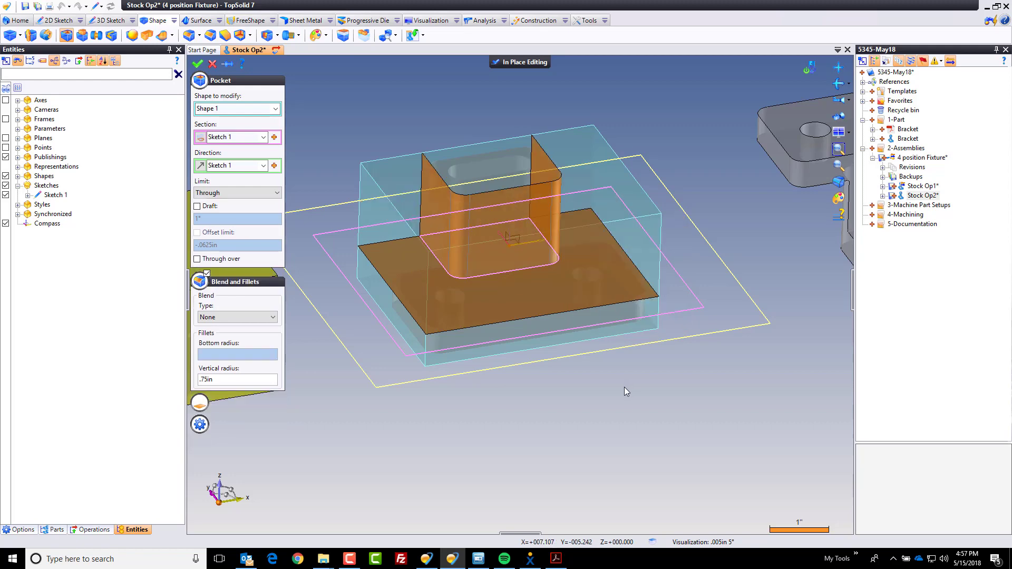
pyautogui.click(196, 64)
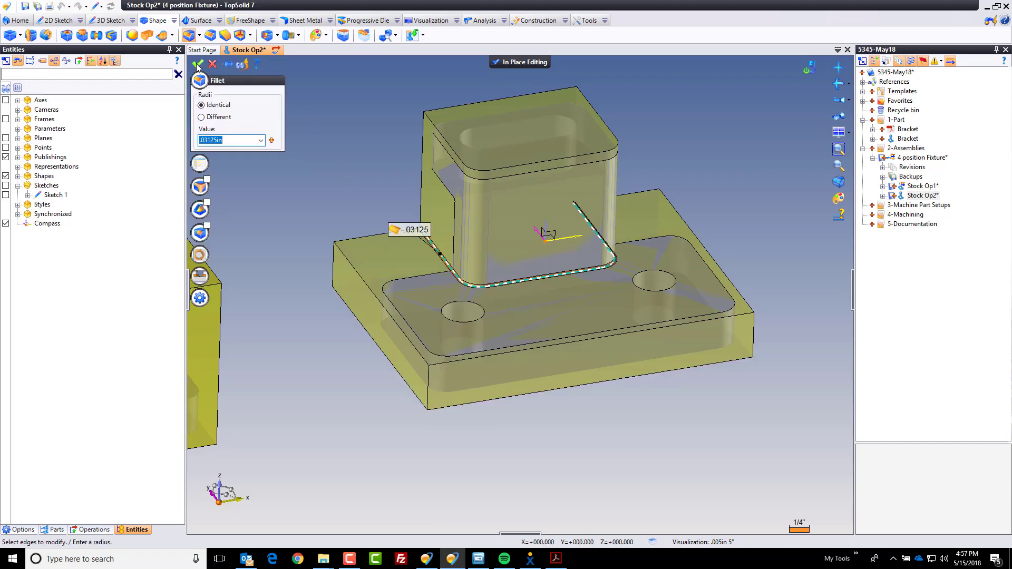
# Step: Apply the 0.03125 fillet at the post base, then right-click the pocket floor
pyautogui.click(198, 63)
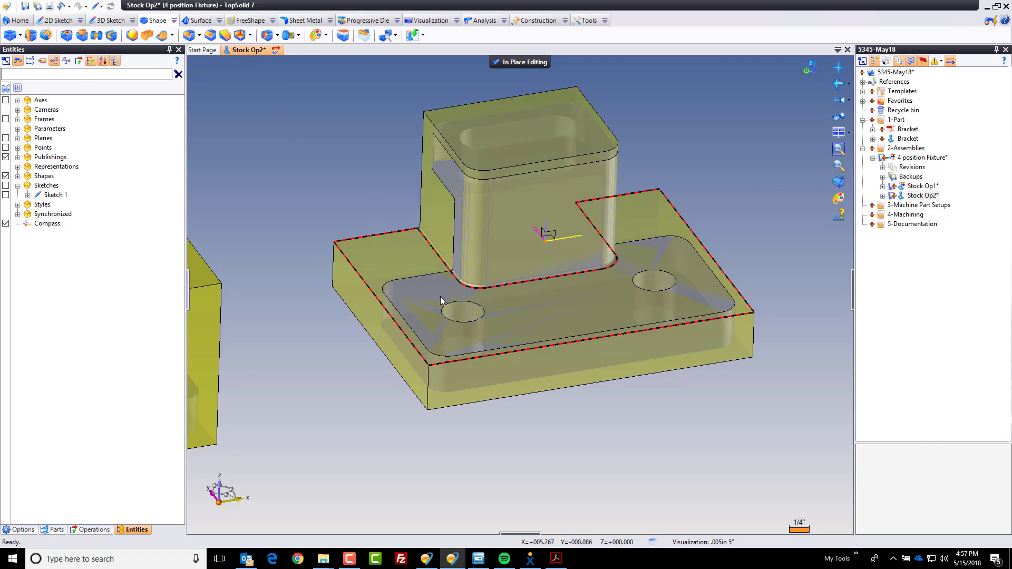
pyautogui.click(397, 212)
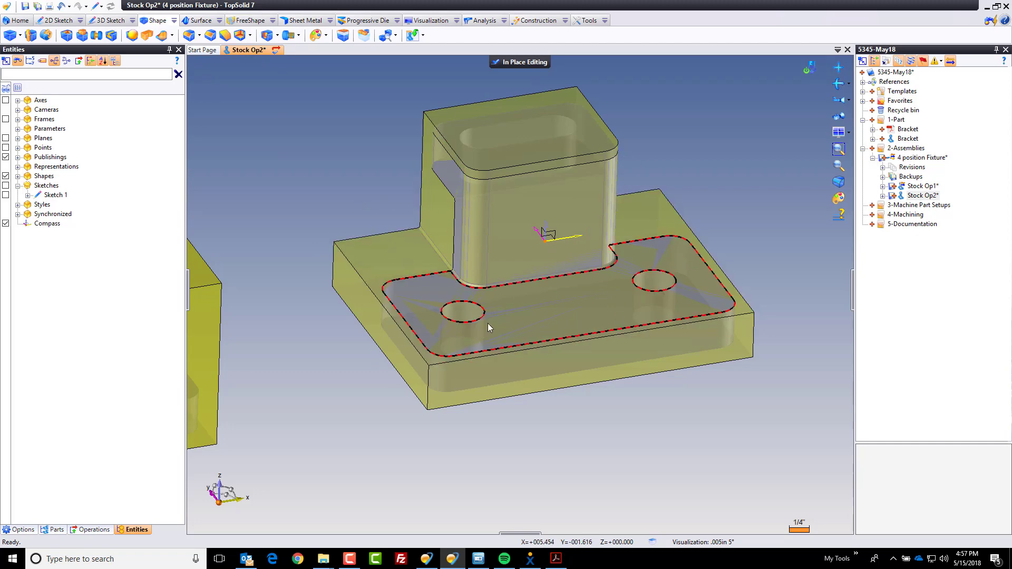
pyautogui.rightClick(489, 327)
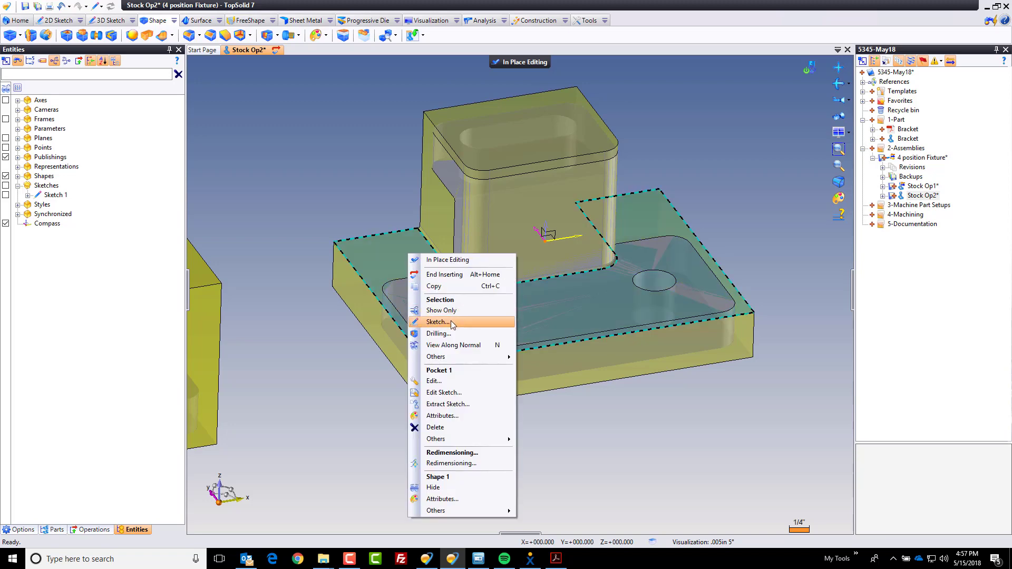
# Step: Drill two through holes in the pocket floor, diameter taken from a fixture hole face
pyautogui.click(439, 322)
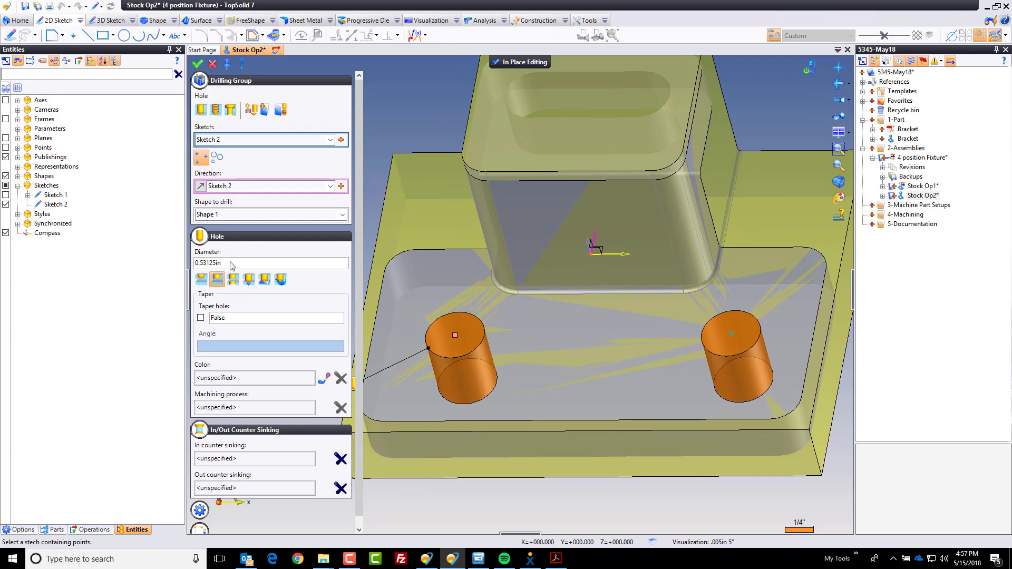
pyautogui.click(265, 263)
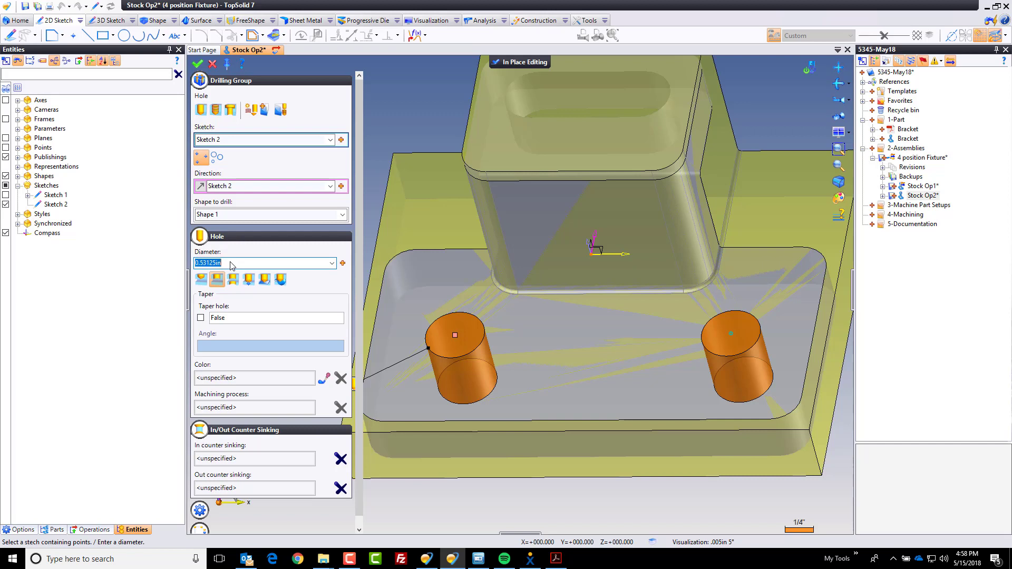
pyautogui.moveTo(292, 265)
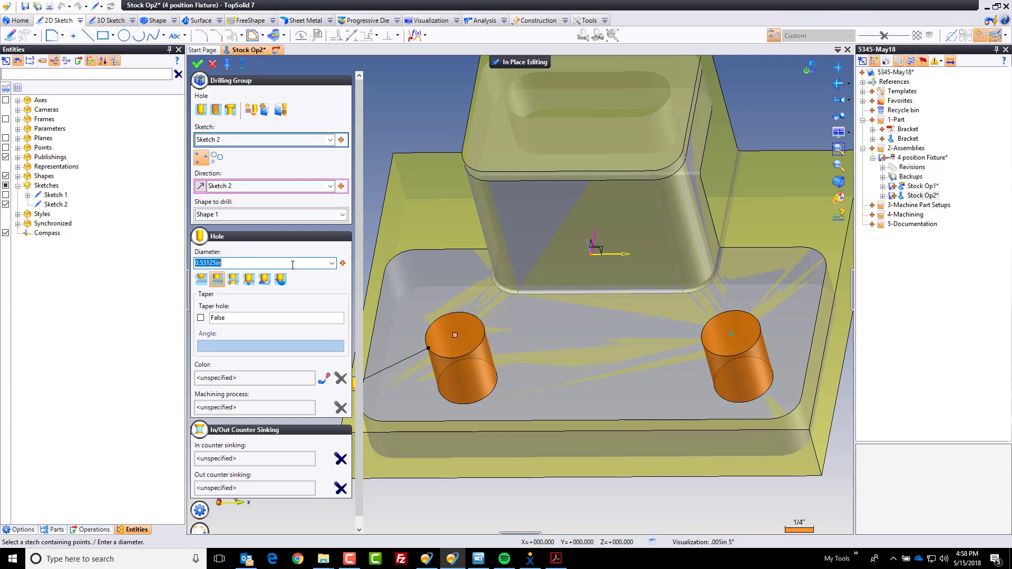
pyautogui.click(342, 262)
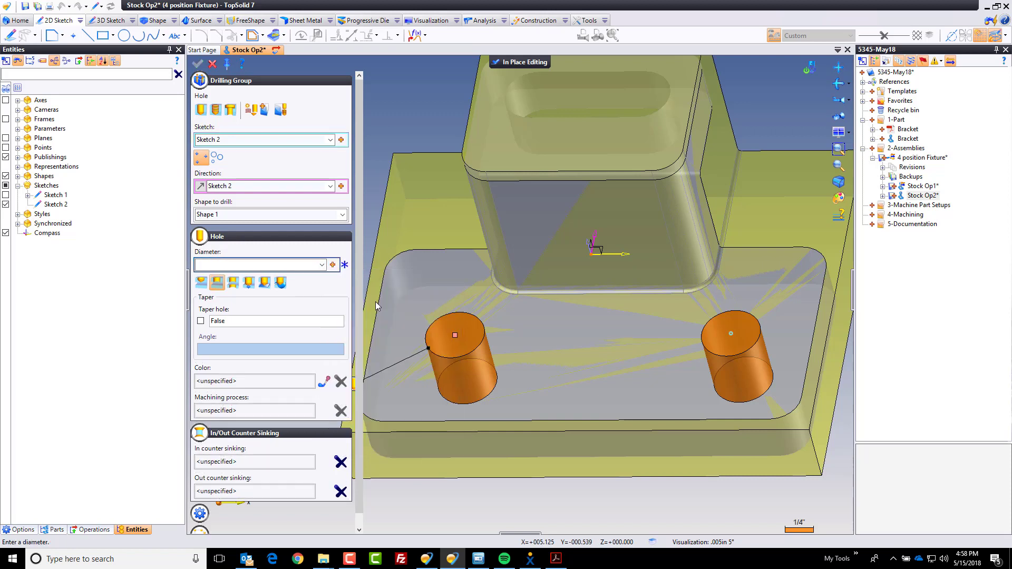
pyautogui.click(454, 334)
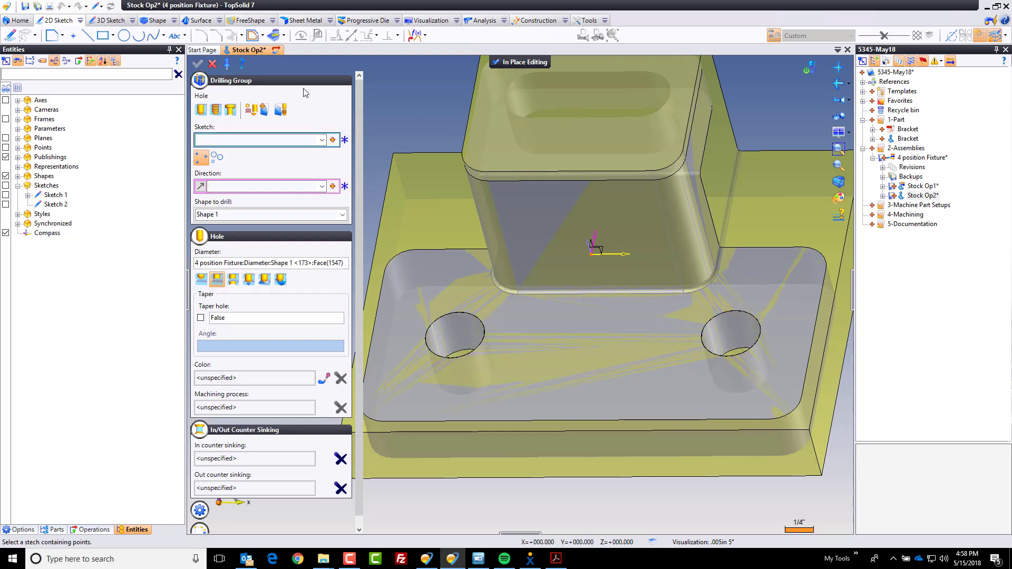
pyautogui.click(212, 64)
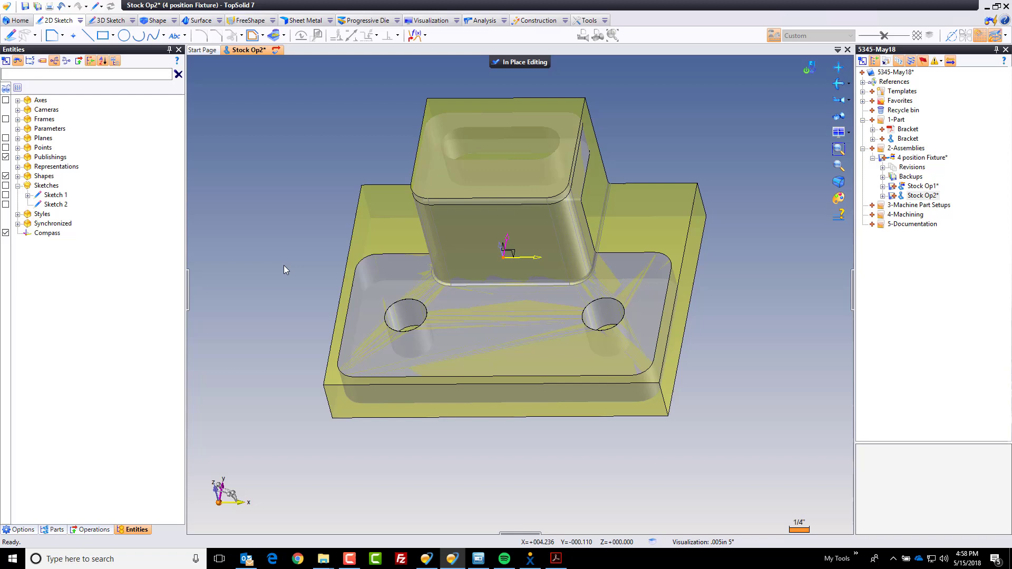
pyautogui.moveTo(520, 82)
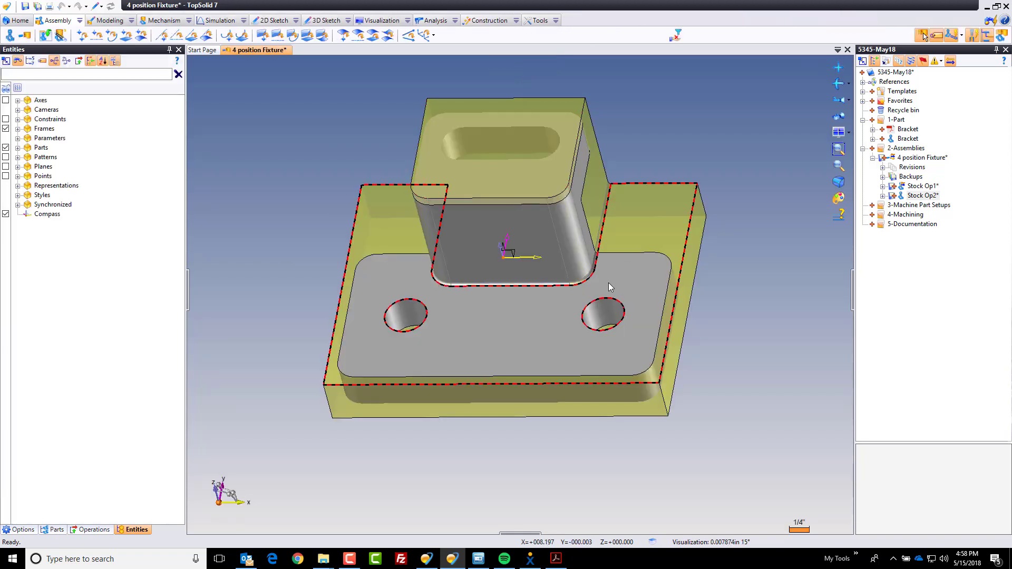
# Step: Exit in-place editing and select Stock Op2 in the fixture assembly
pyautogui.click(8, 6)
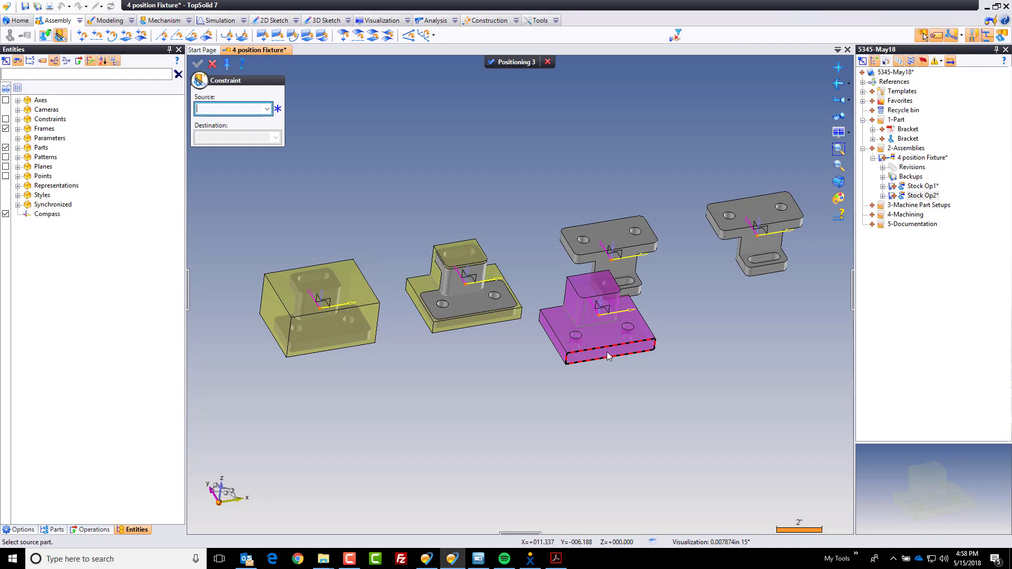
# Step: Place the stock copy onto Frame 6 with a 180° X rotation
pyautogui.click(594, 355)
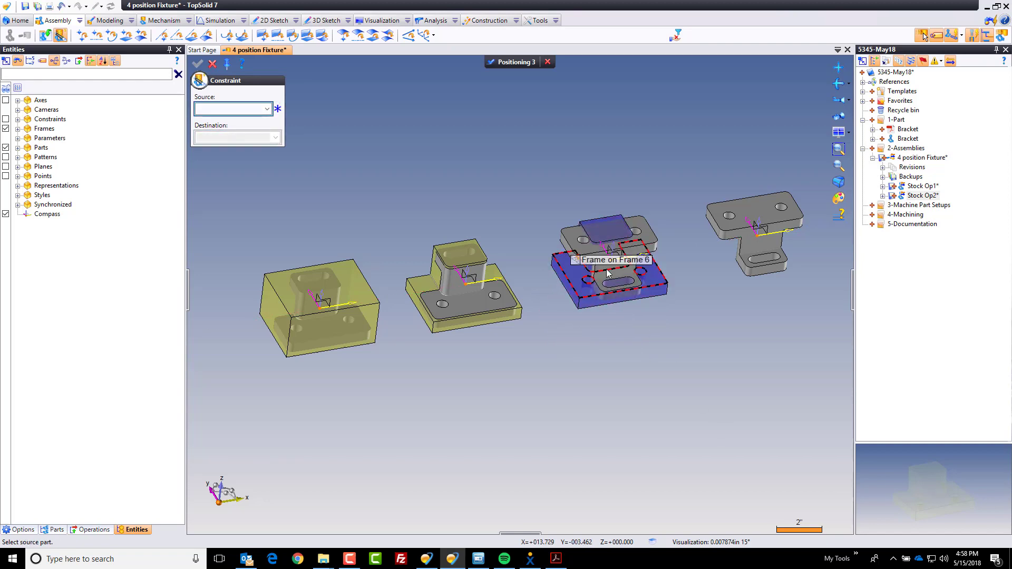
pyautogui.rightClick(607, 261)
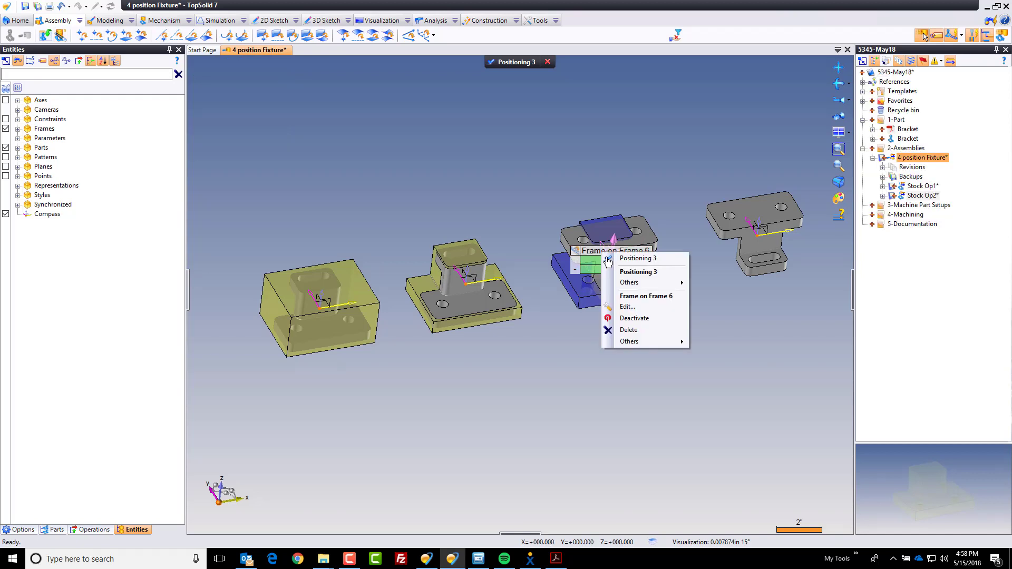
pyautogui.click(626, 307)
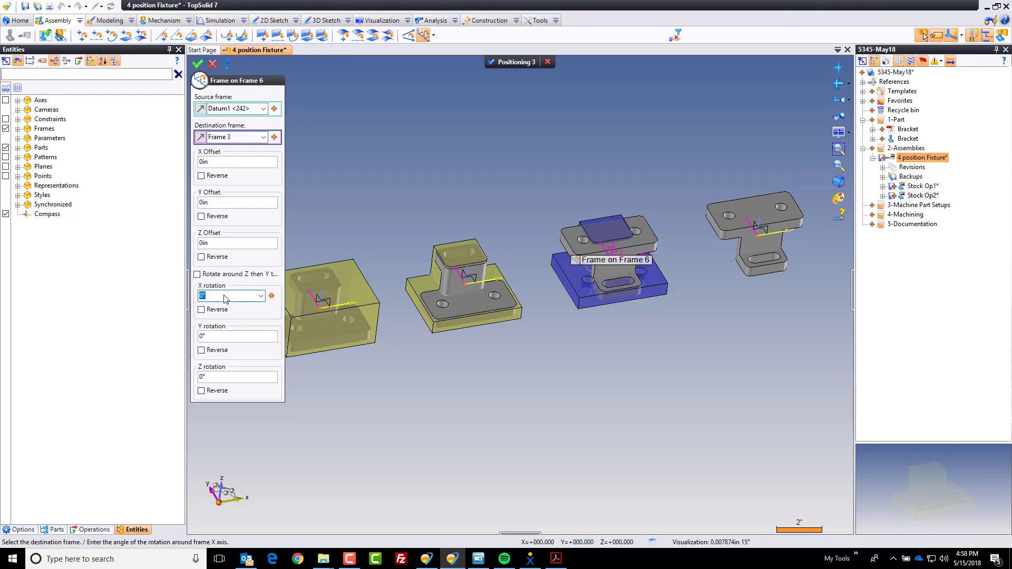
pyautogui.write('180')
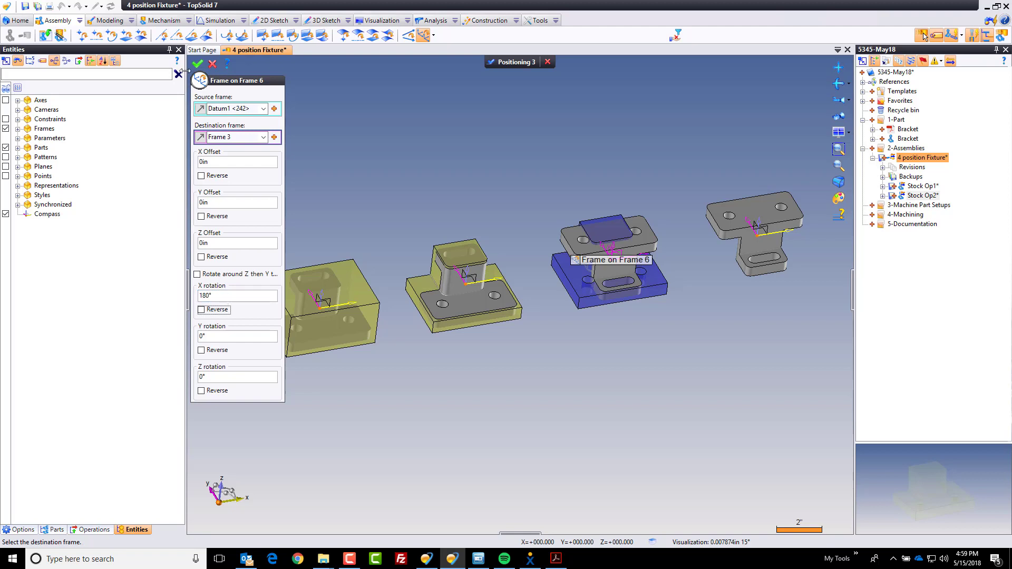
pyautogui.click(196, 64)
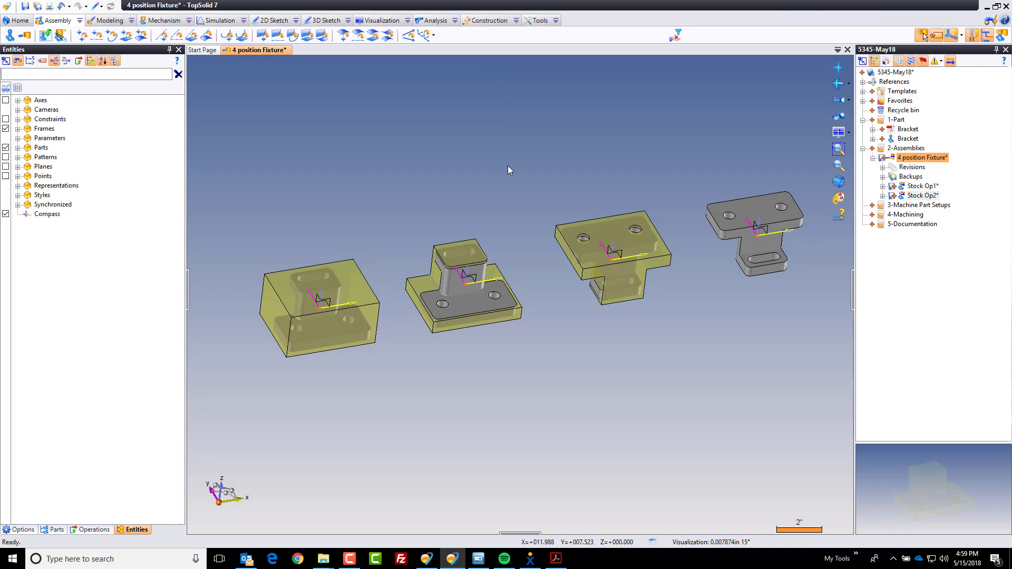
pyautogui.moveTo(613, 243)
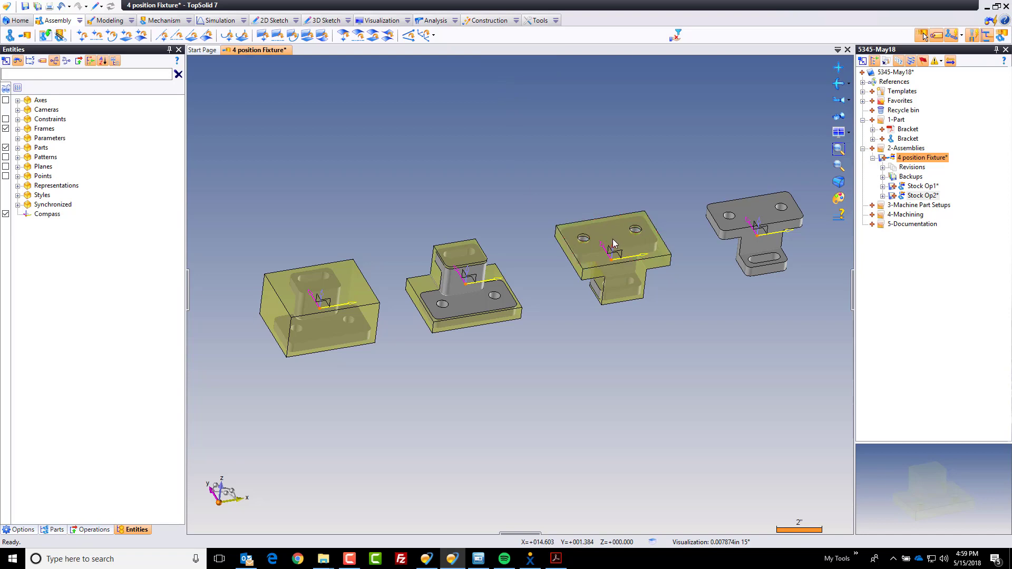
# Step: Derive the flipped Stock Op2 for modification and locate it in the project tree
pyautogui.rightClick(612, 244)
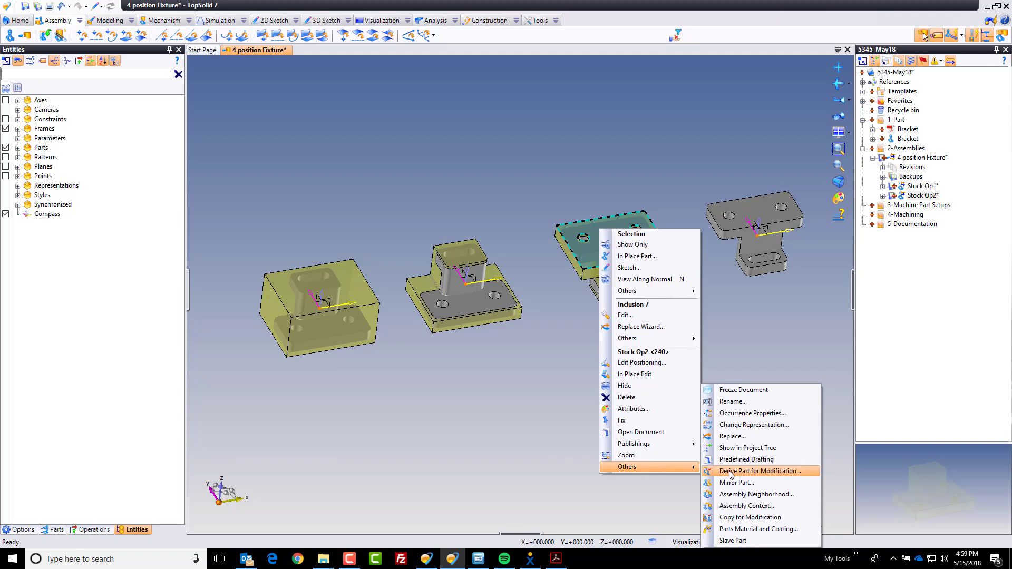
pyautogui.click(760, 471)
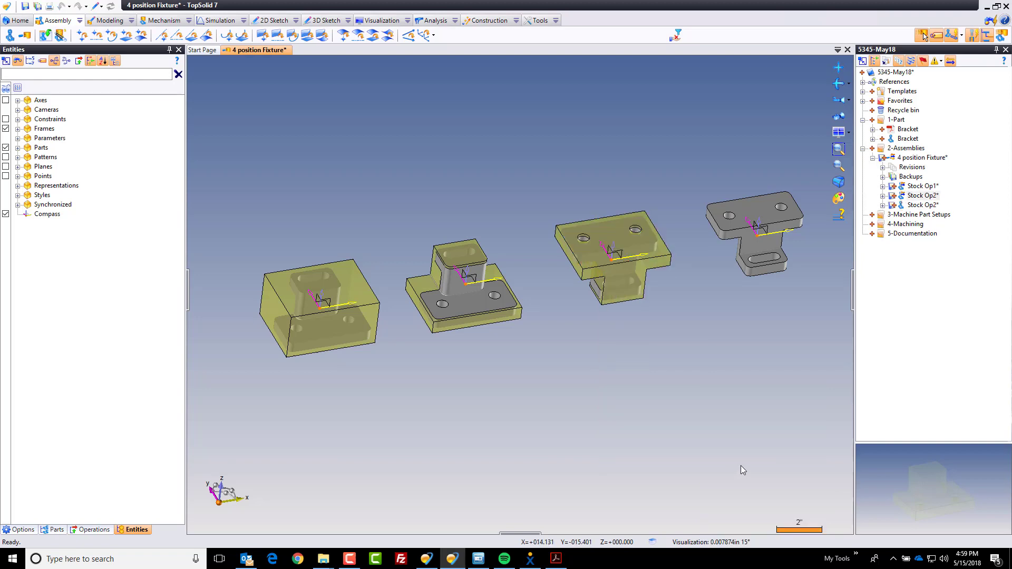
pyautogui.click(921, 204)
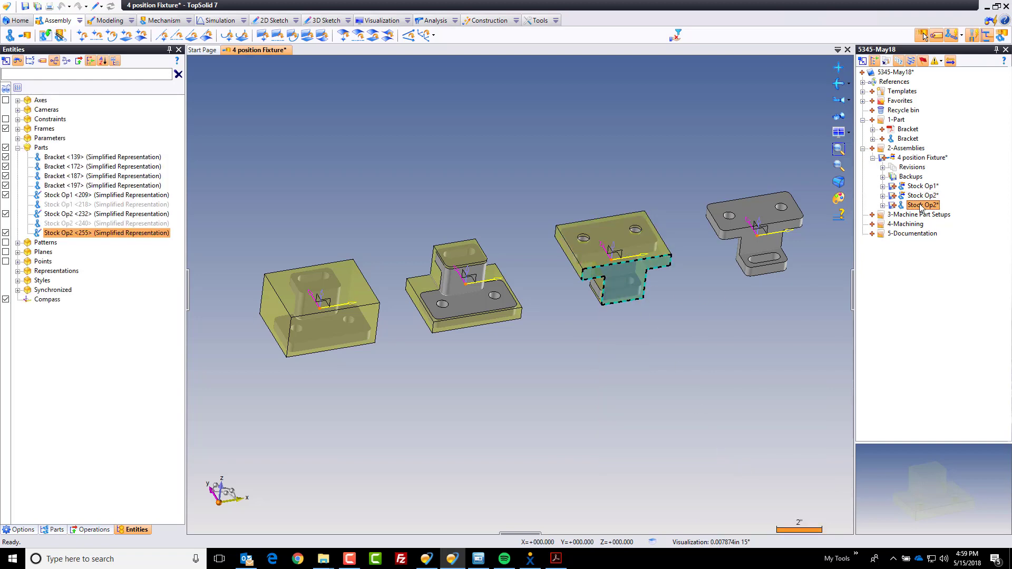